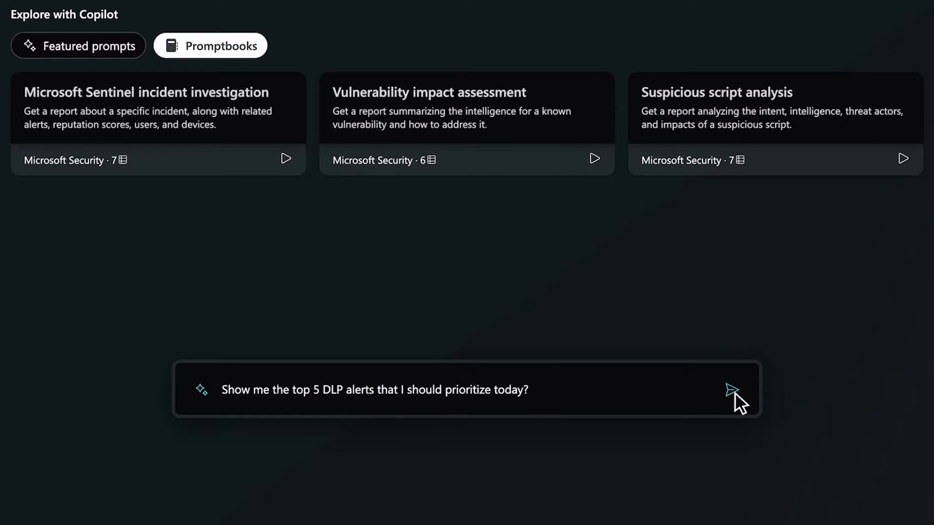
# Send the question asking which top 5 DLP alerts to prioritize today.
pyautogui.click(731, 390)
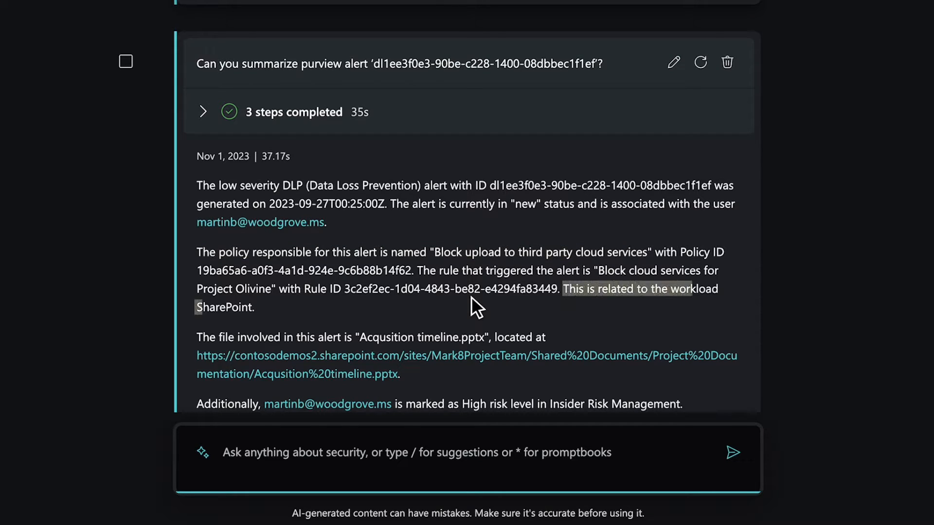
# Highlight the sentence naming SharePoint as the alert's workload in the summary.
pyautogui.moveTo(562, 288); pyautogui.dragTo(250, 307)
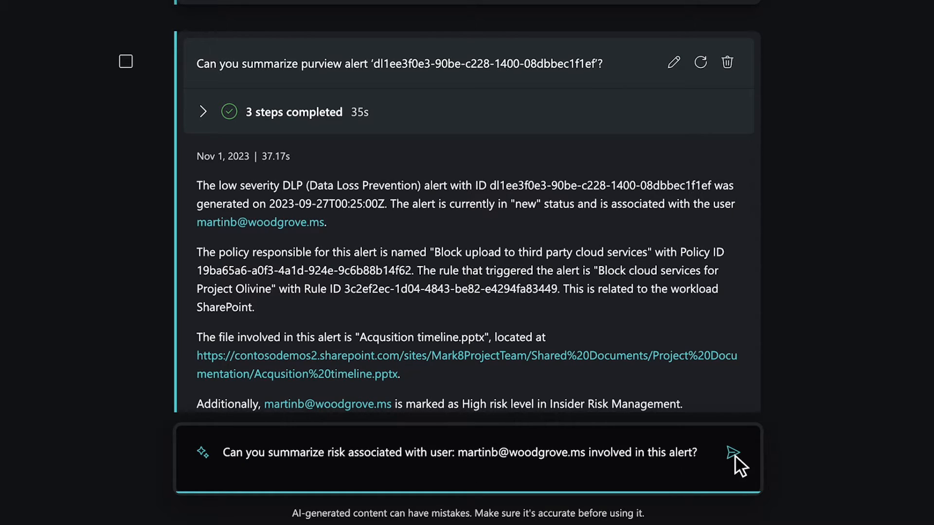
# Send the user risk summary prompt and scroll through the High-severity insider risk profile.
pyautogui.click(734, 452)
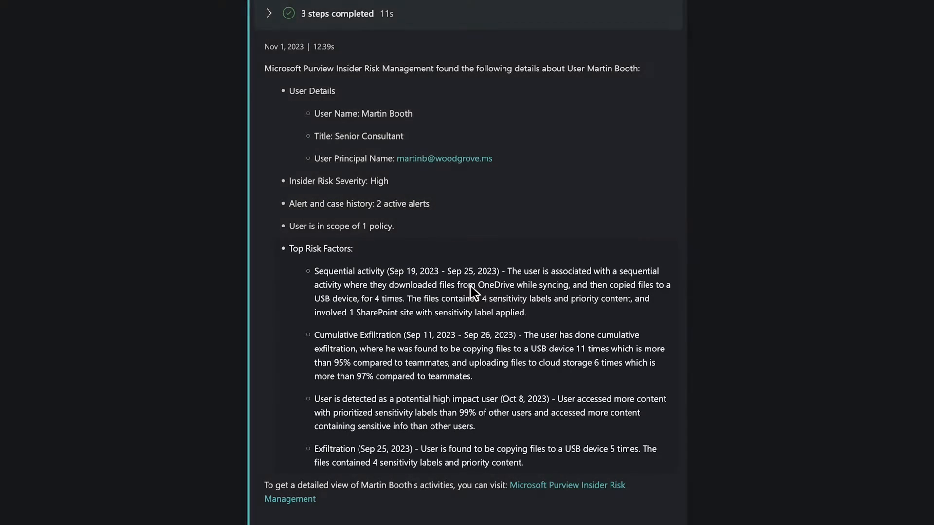
pyautogui.scroll(-3)
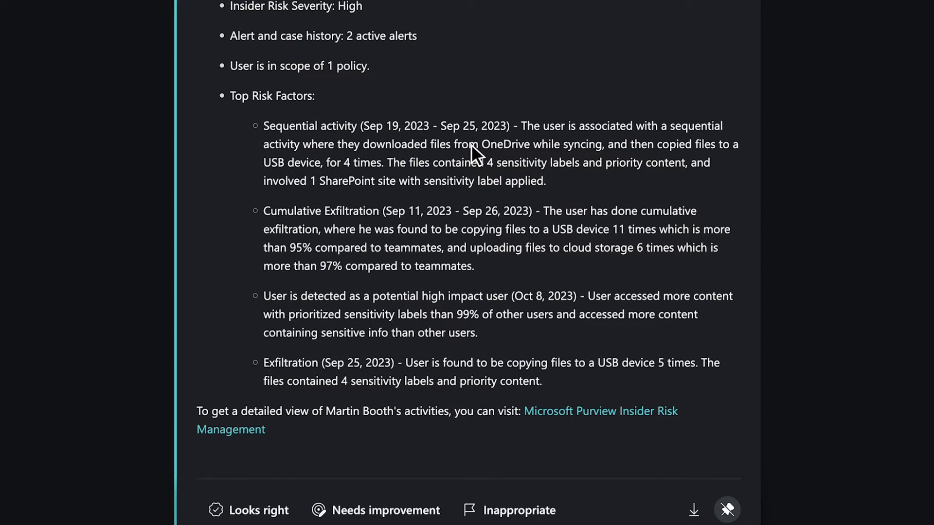